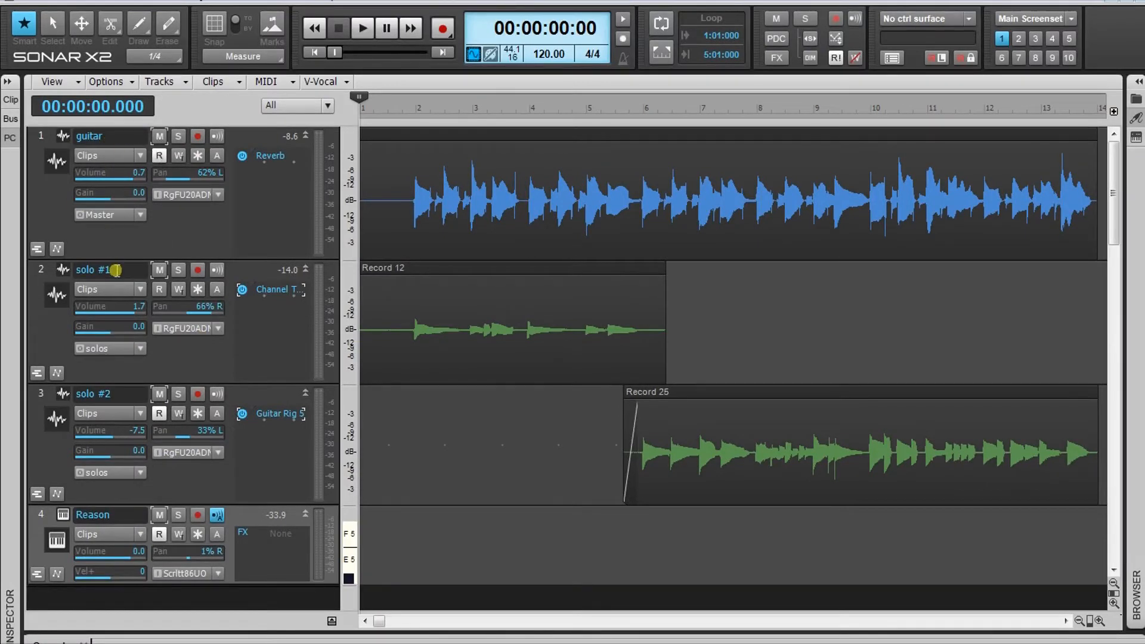
Step: Play the song from the beginning to hear the guitar mix, then stop and return to the start
double_click(93, 392)
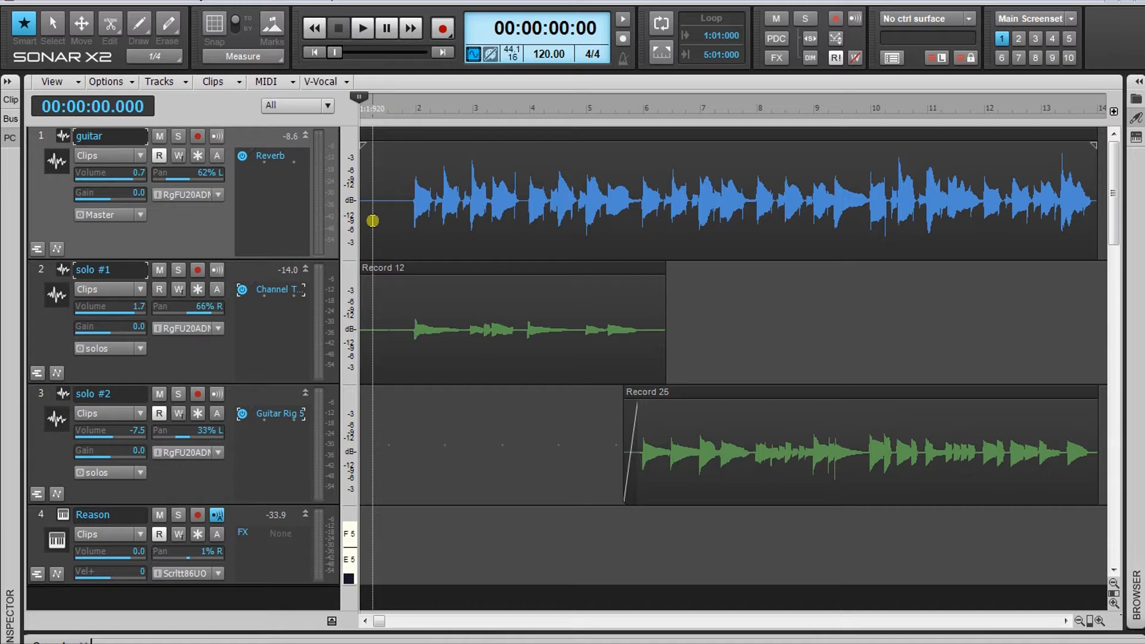
click(361, 27)
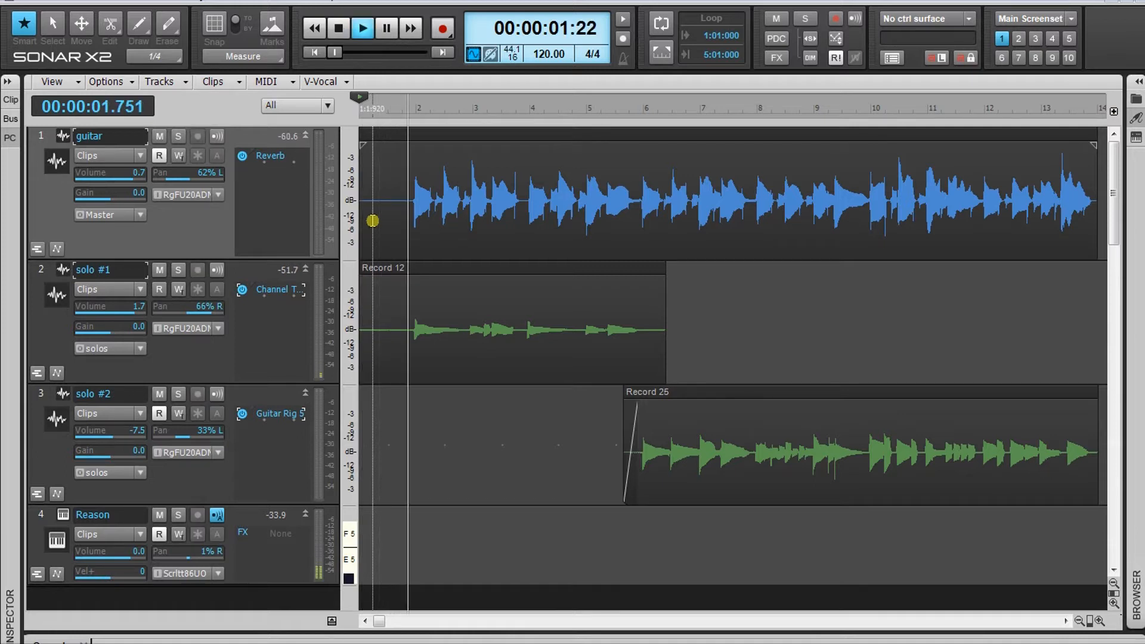
click(362, 29)
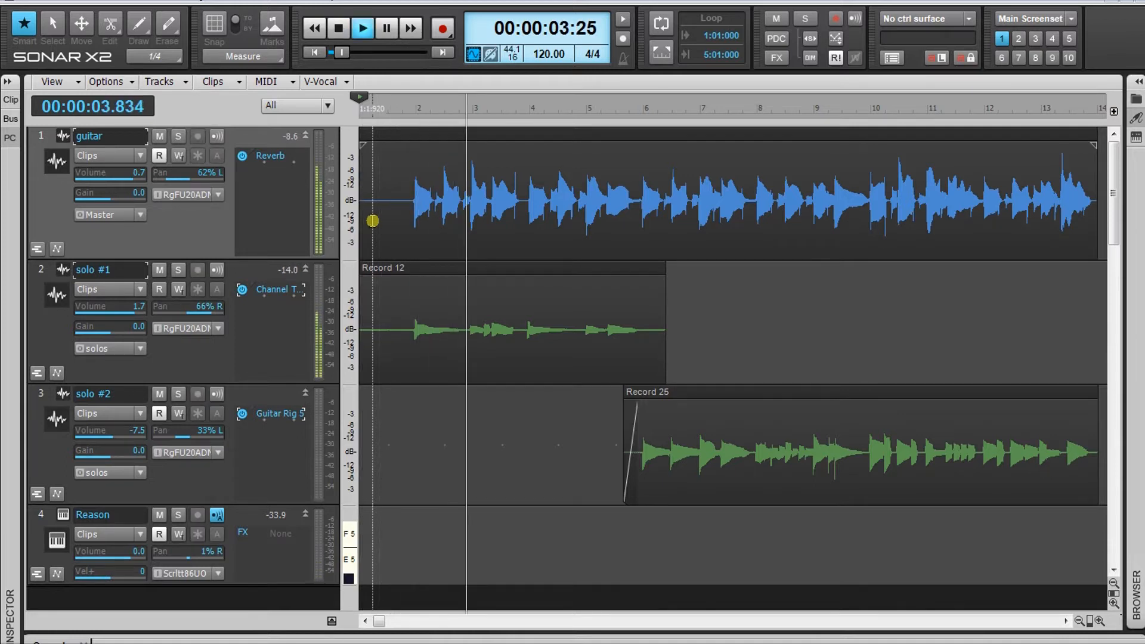
click(361, 27)
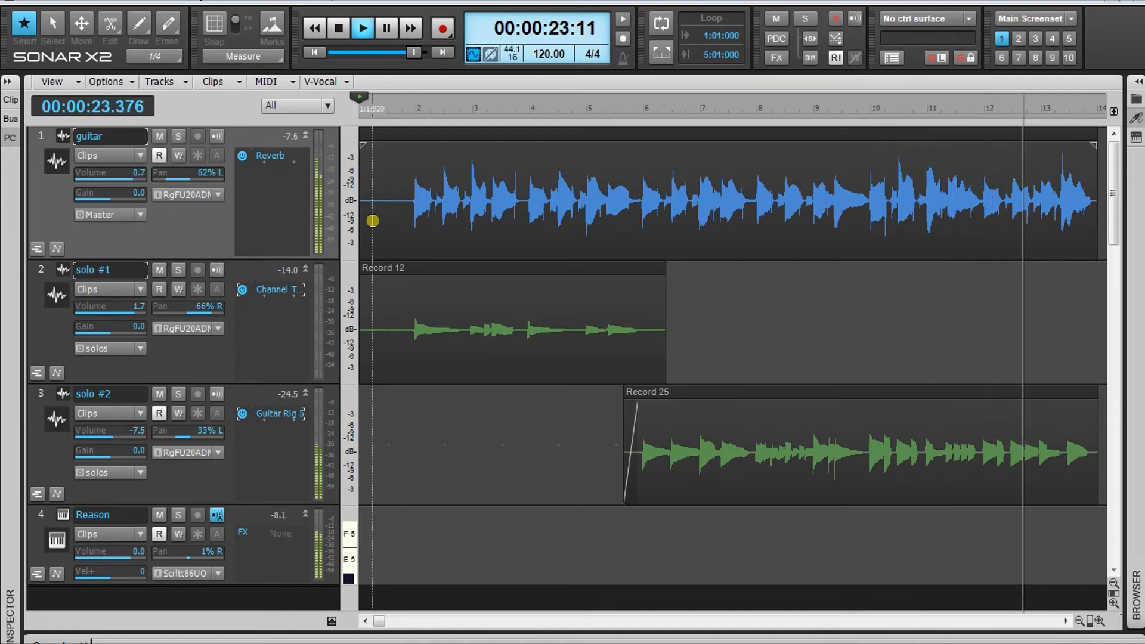
click(337, 30)
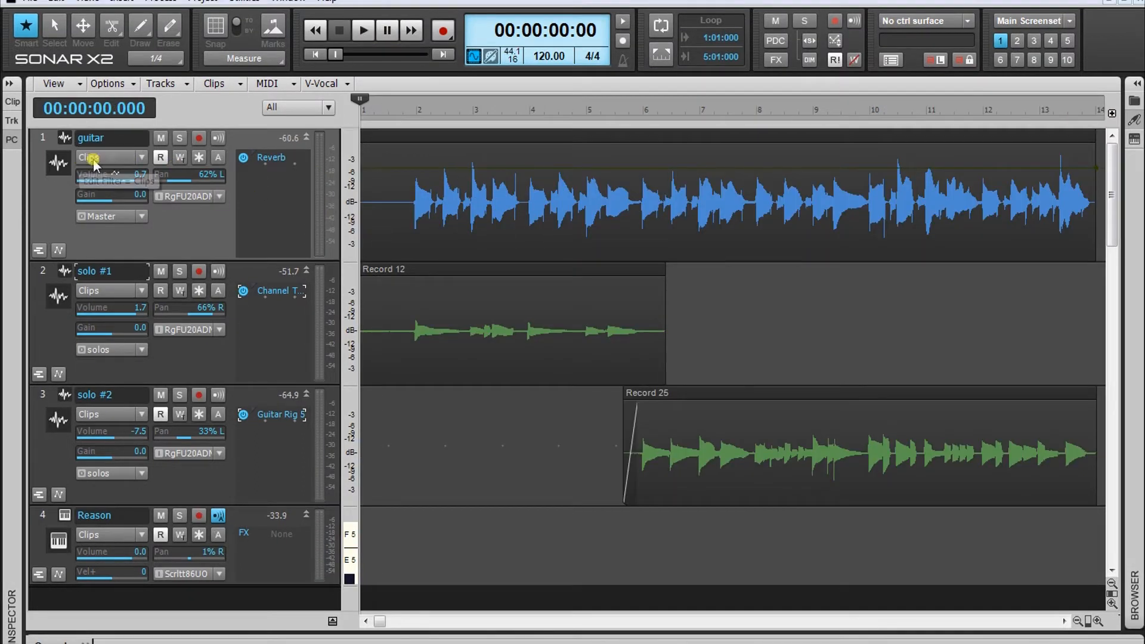
mouse_move(96, 161)
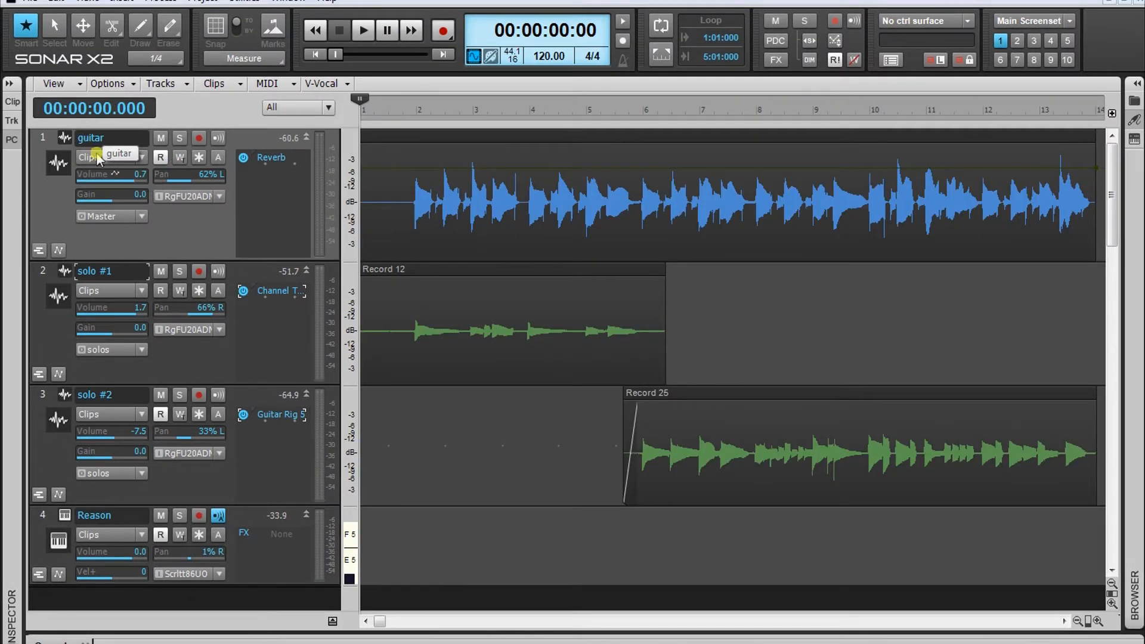
Step: Set the guitar track's edit filter to Clip Automation > Gain to show the clip gain envelope
click(110, 157)
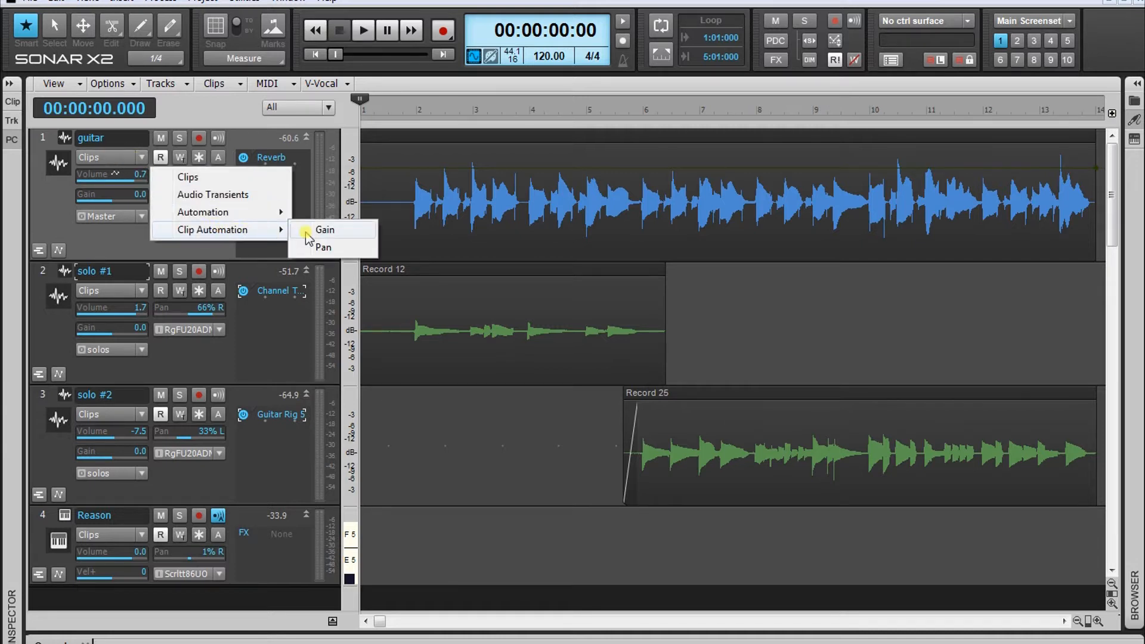
mouse_move(296, 239)
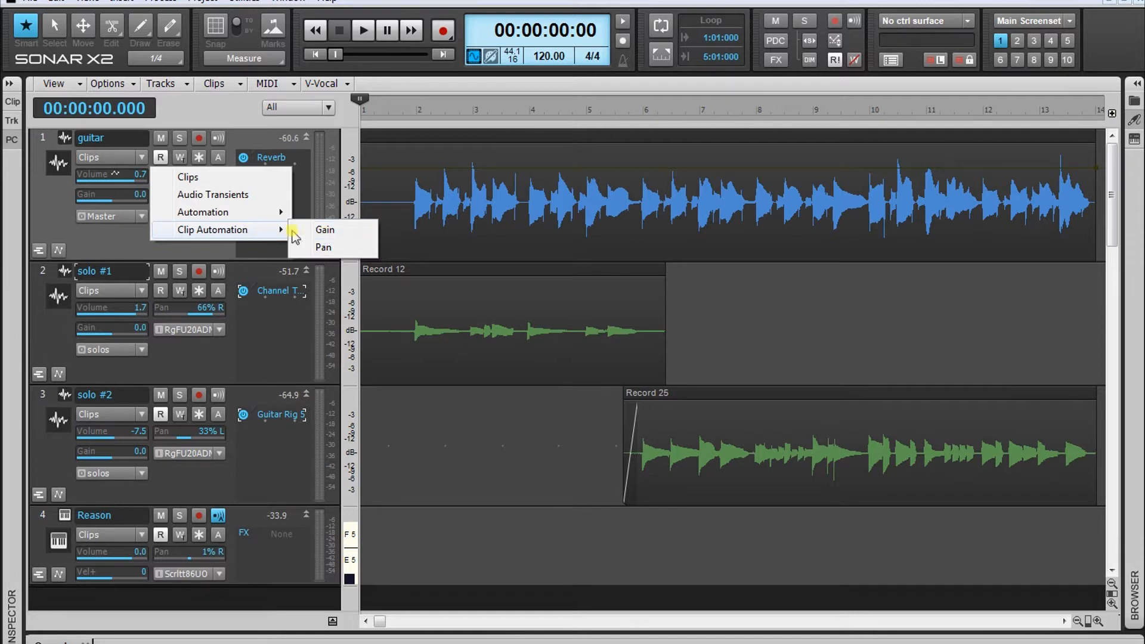
click(324, 229)
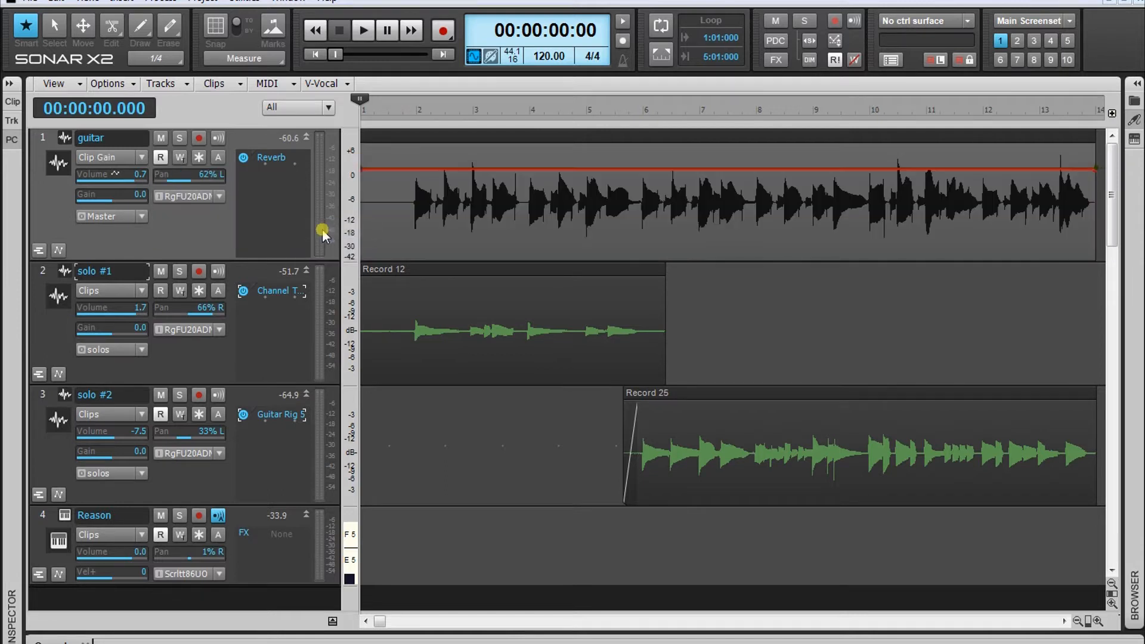
mouse_move(371, 175)
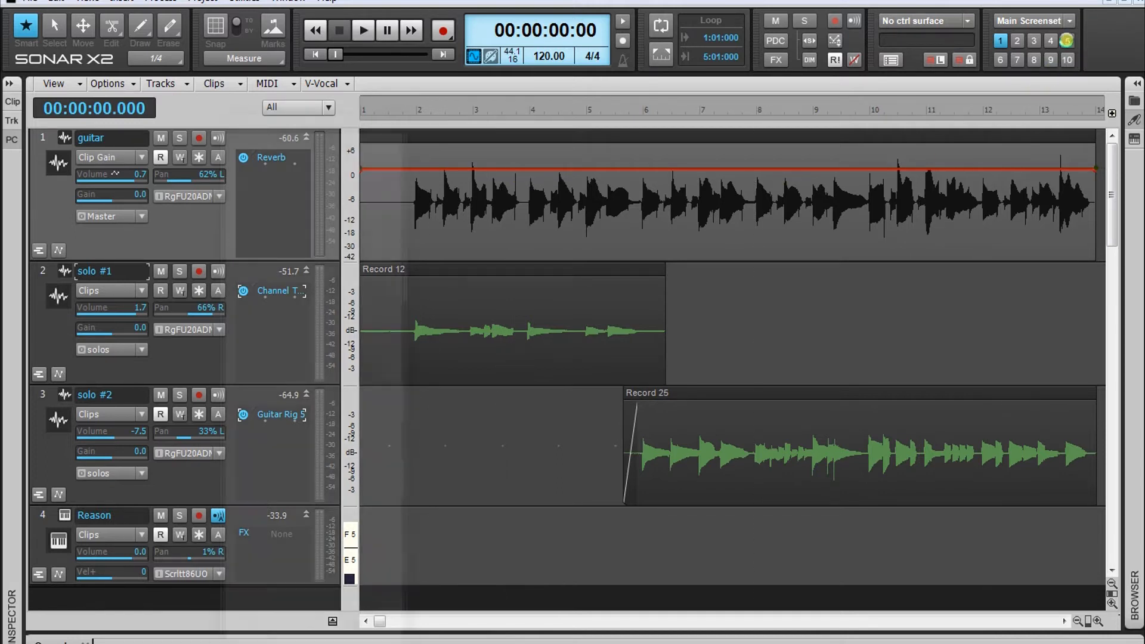
Step: Show the Console View and enable automation write (W) on the guitar channel strip
click(1066, 40)
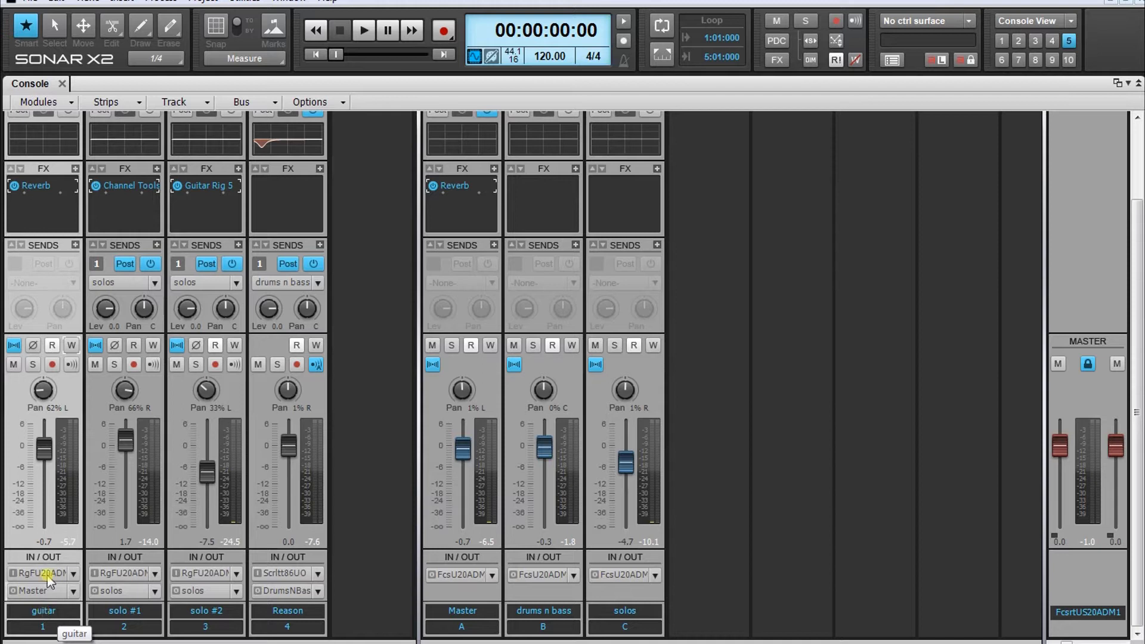
mouse_move(71, 345)
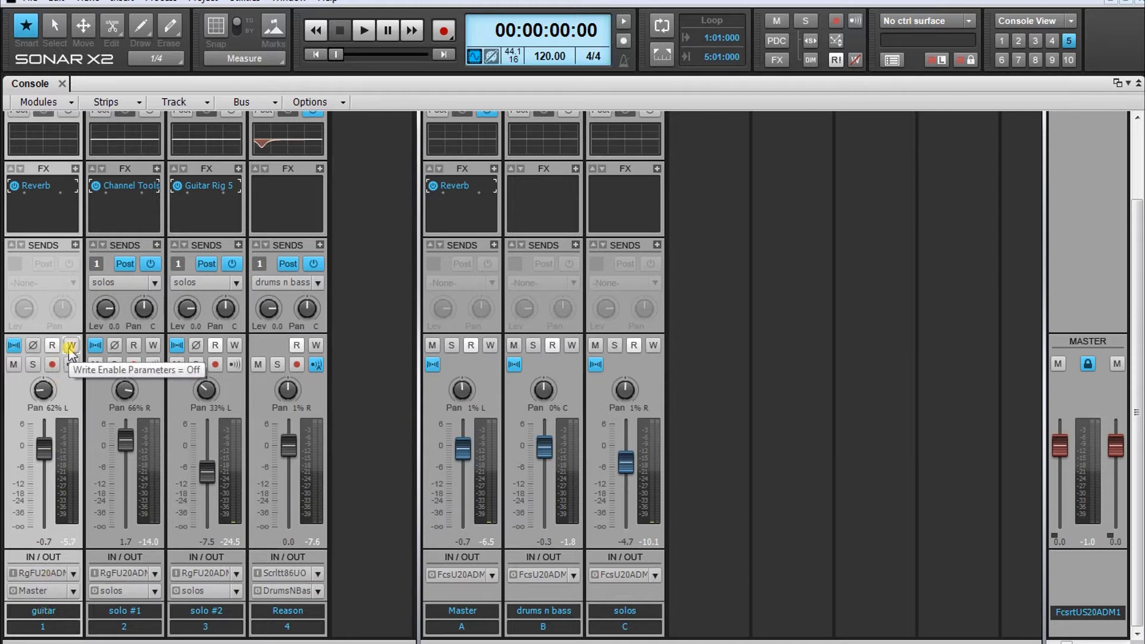
click(71, 345)
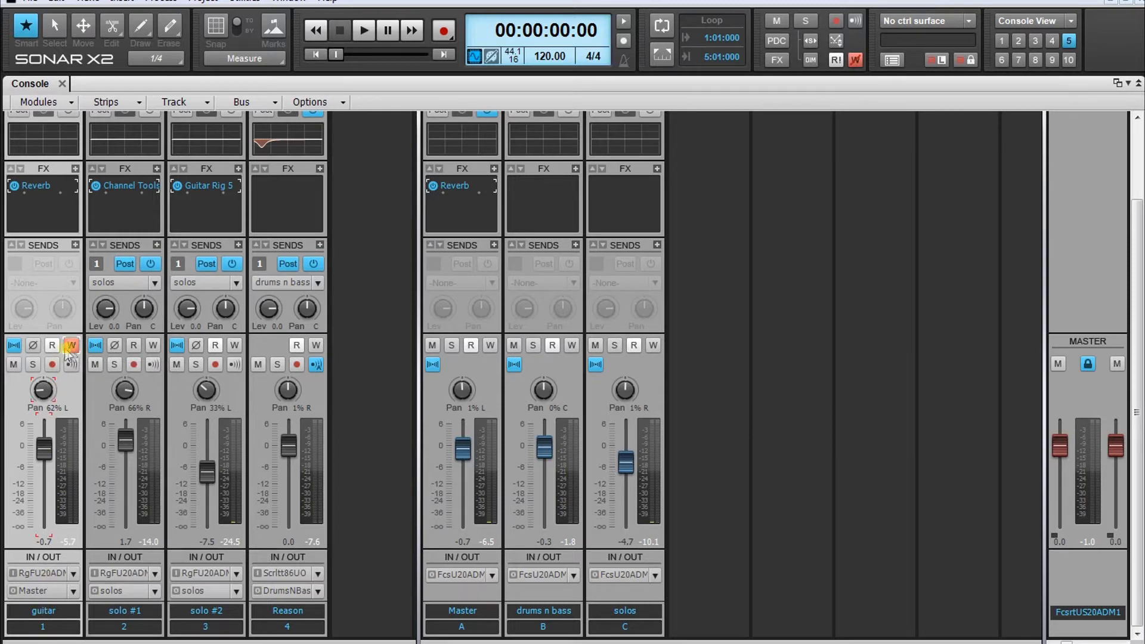
click(52, 364)
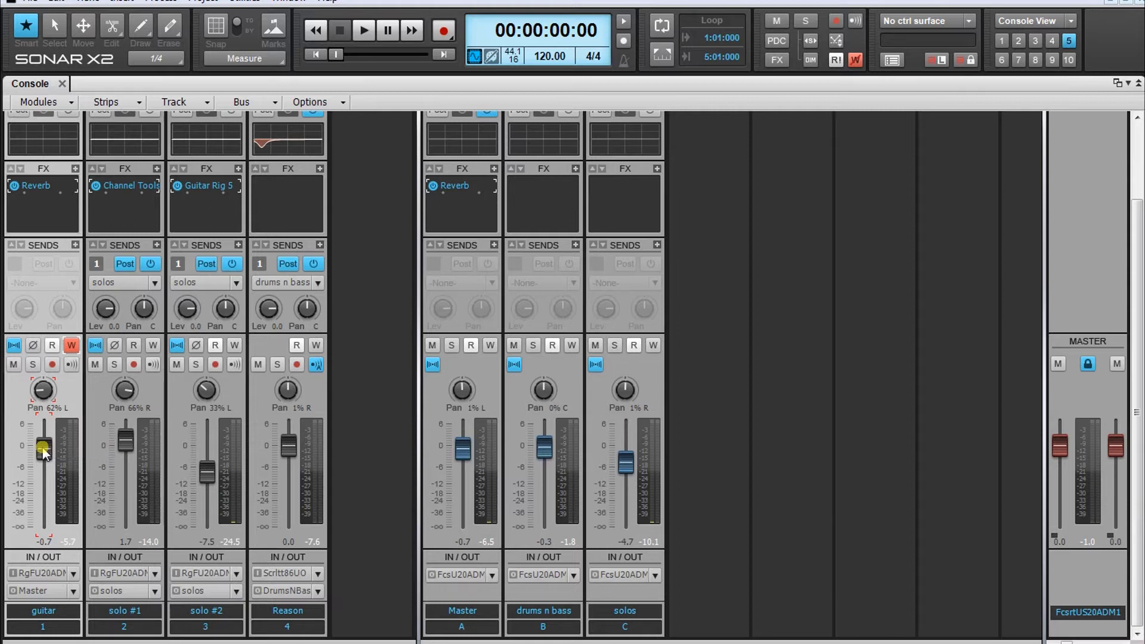
Step: Record the guitar fader moving from -0.7 to -7.5 dB before solo #2 during playback, then play it back
click(363, 30)
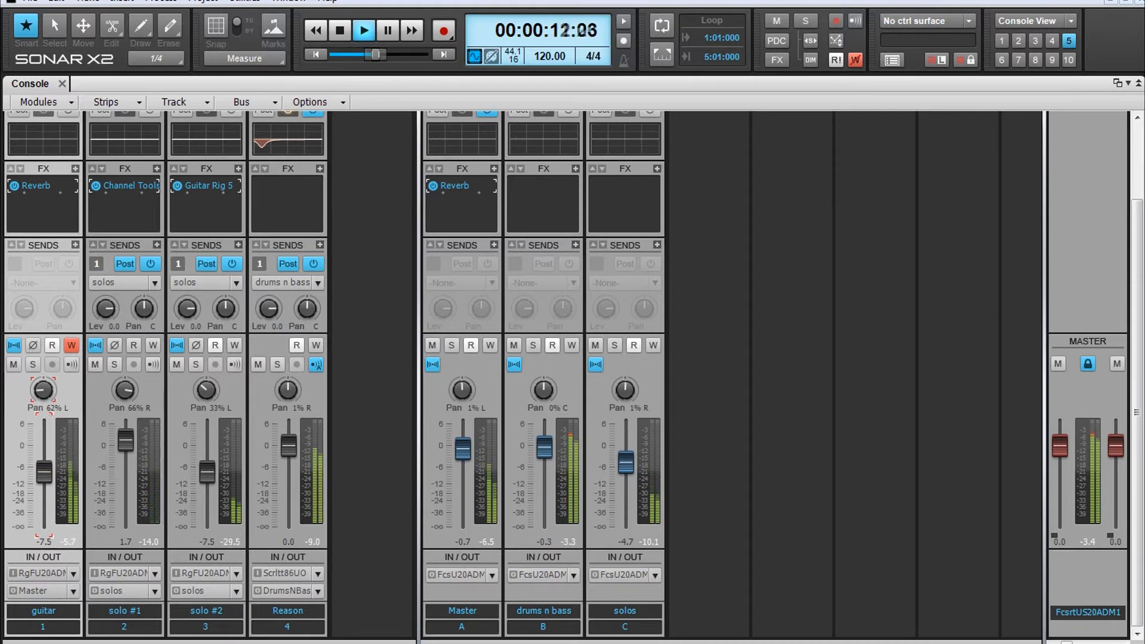
click(339, 30)
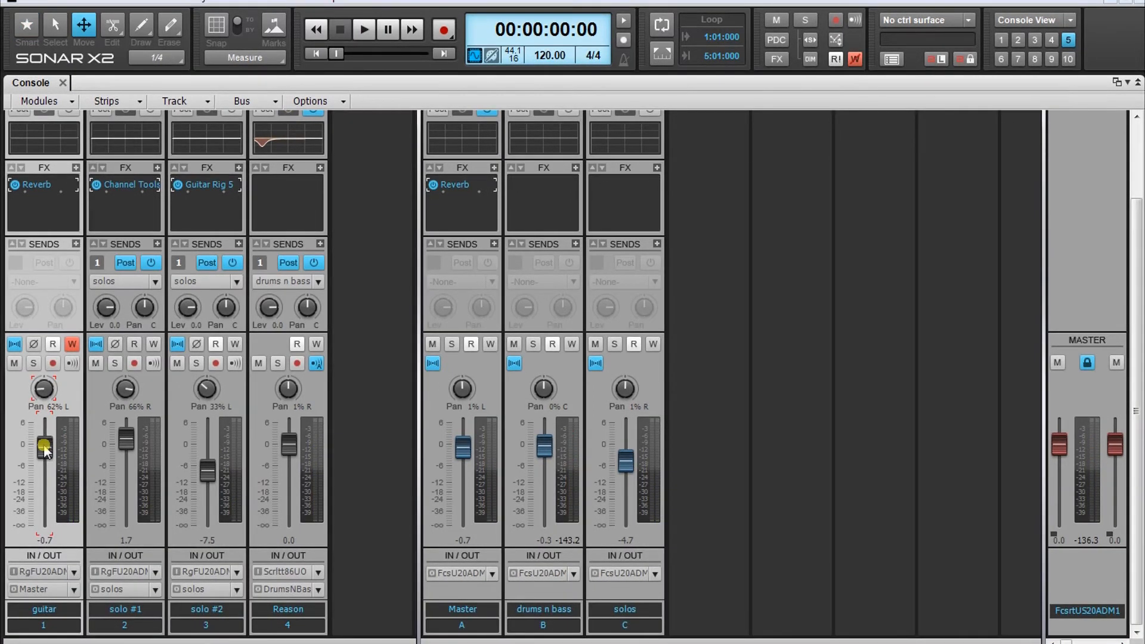
mouse_move(51, 344)
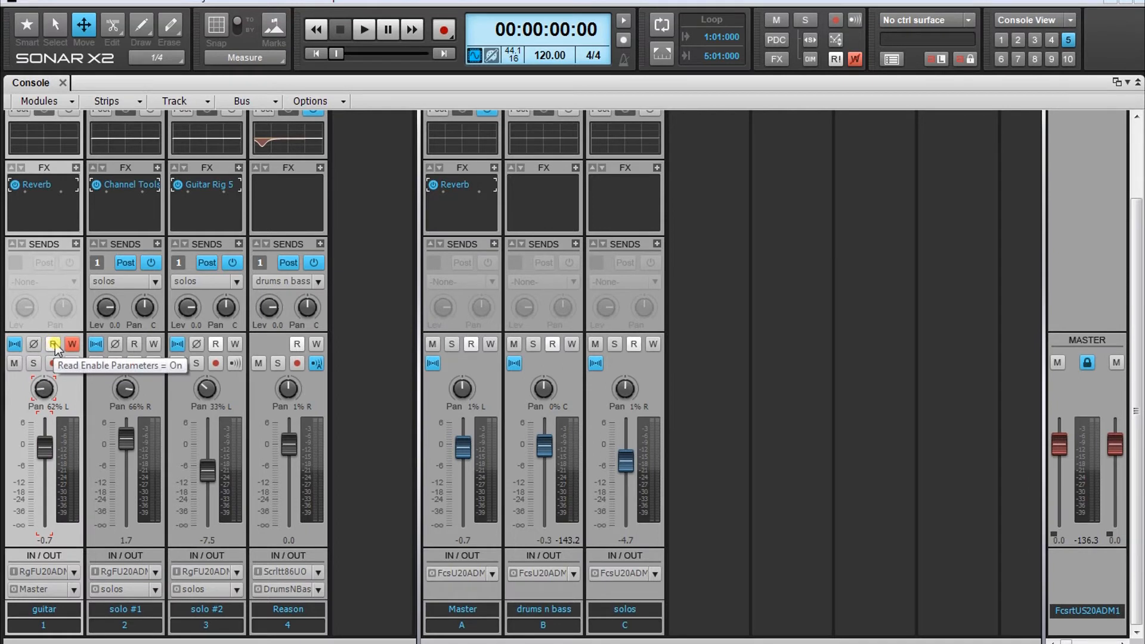
mouse_move(45, 468)
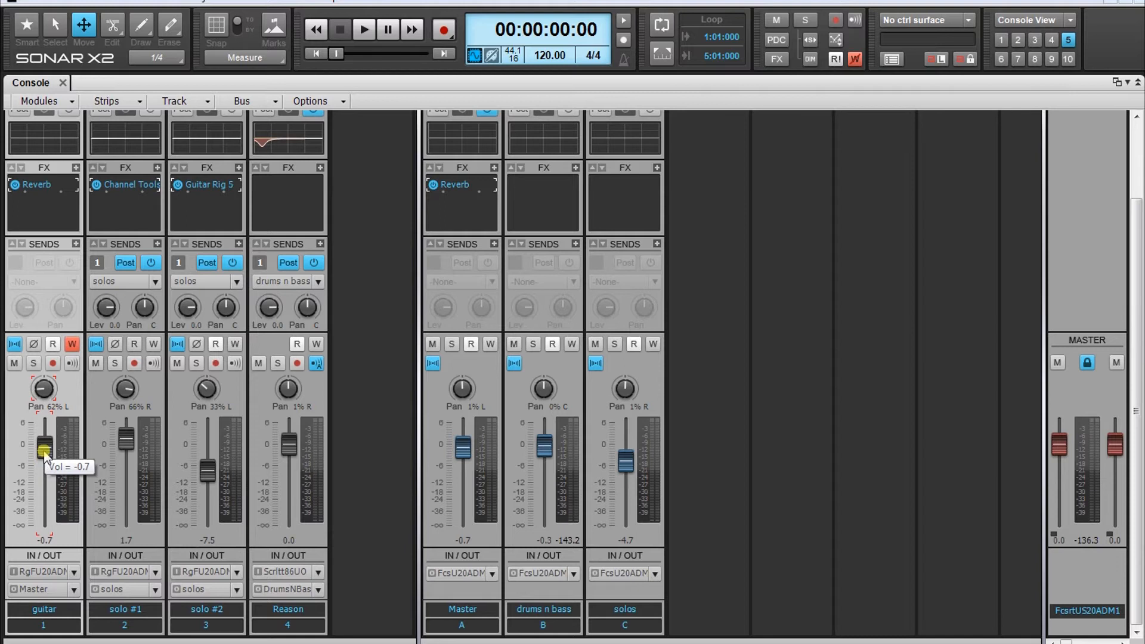
click(363, 29)
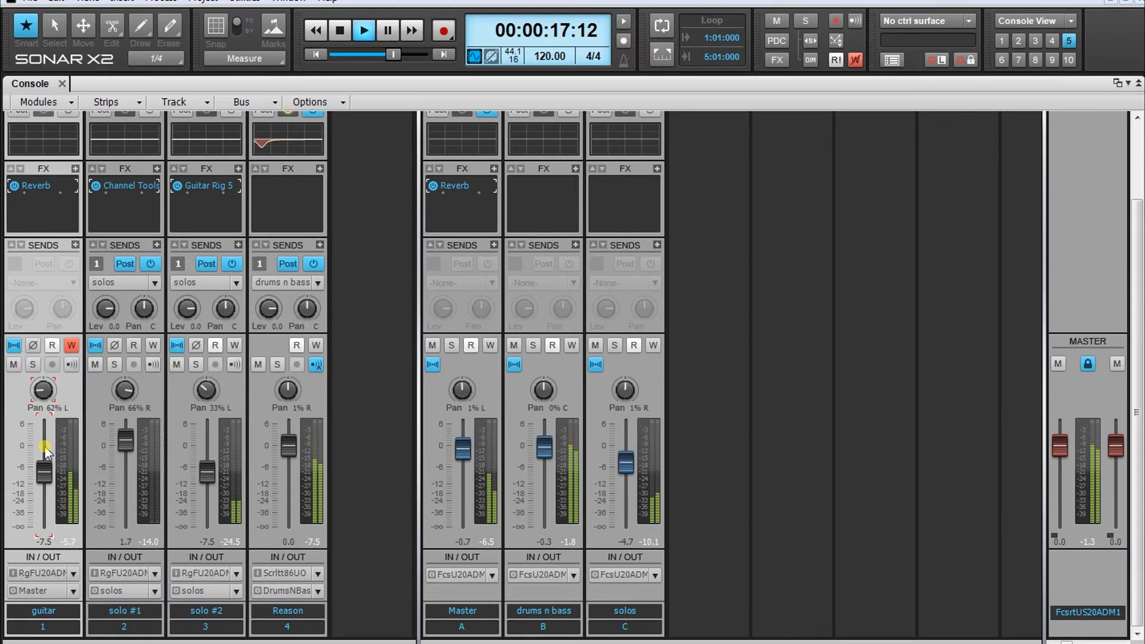
click(339, 30)
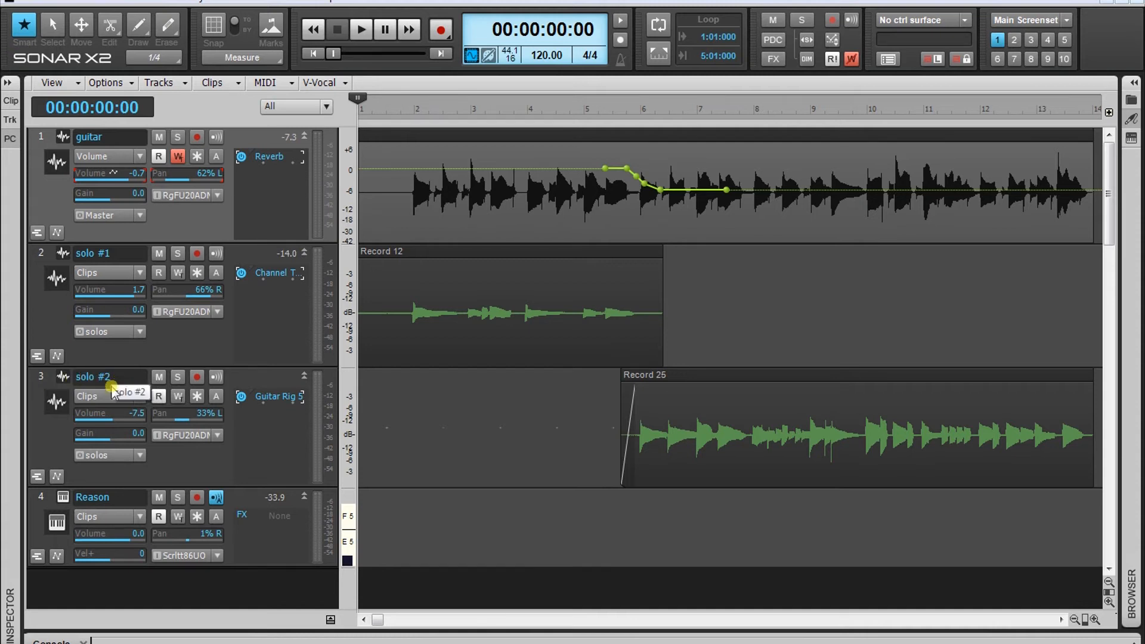
Step: Show solo #2's Automation > Volume envelope and raise its nodes where the clip begins
click(107, 396)
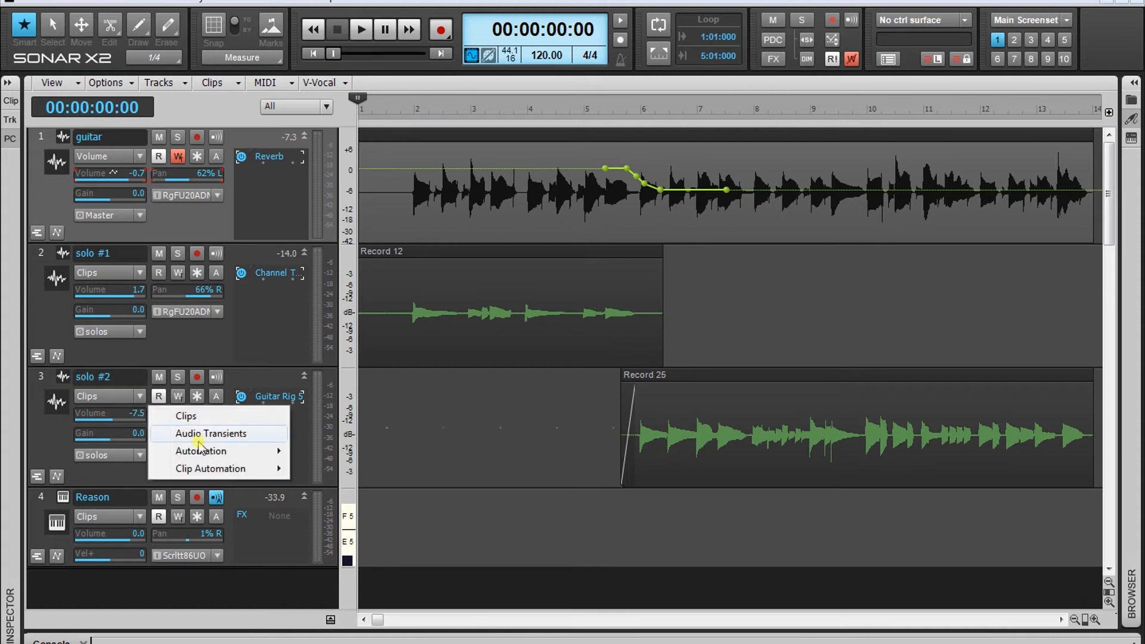
click(202, 451)
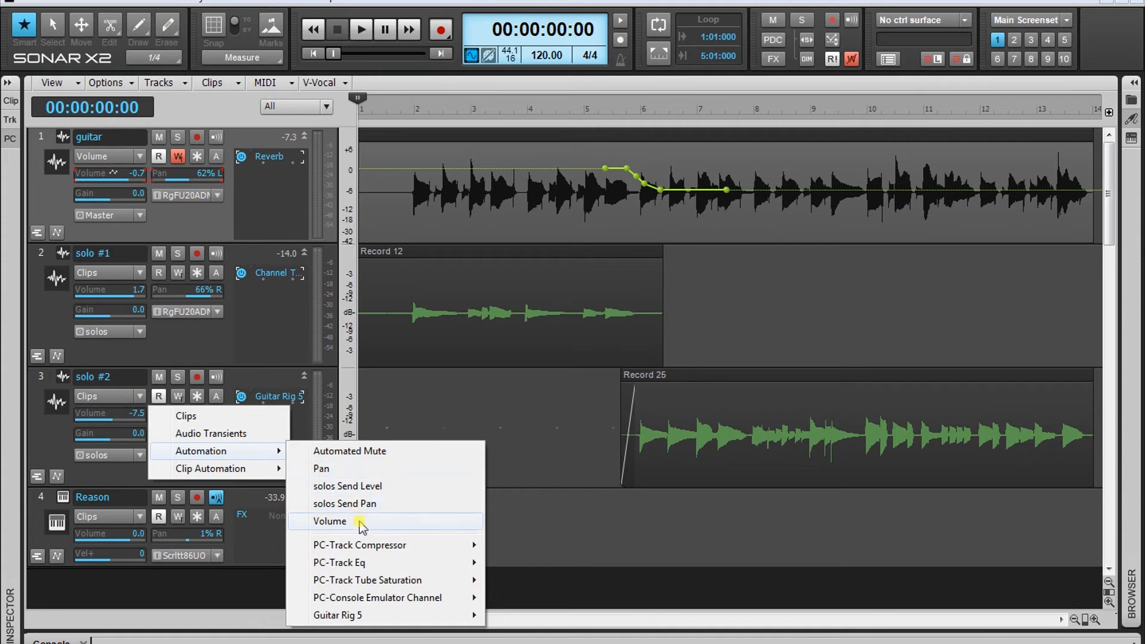
click(330, 522)
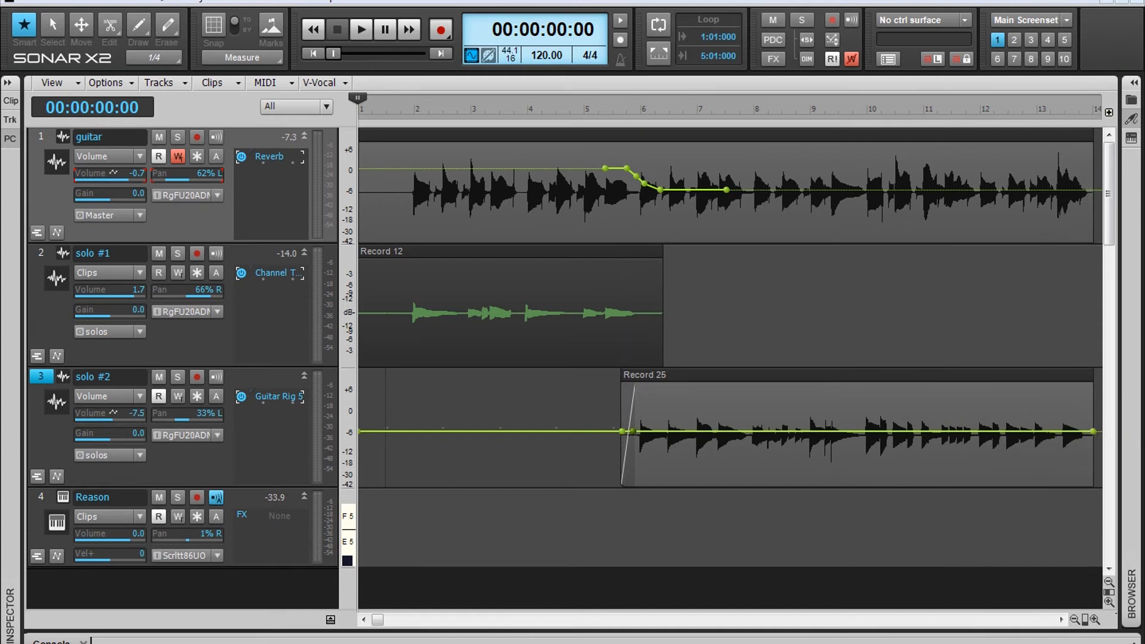
click(81, 25)
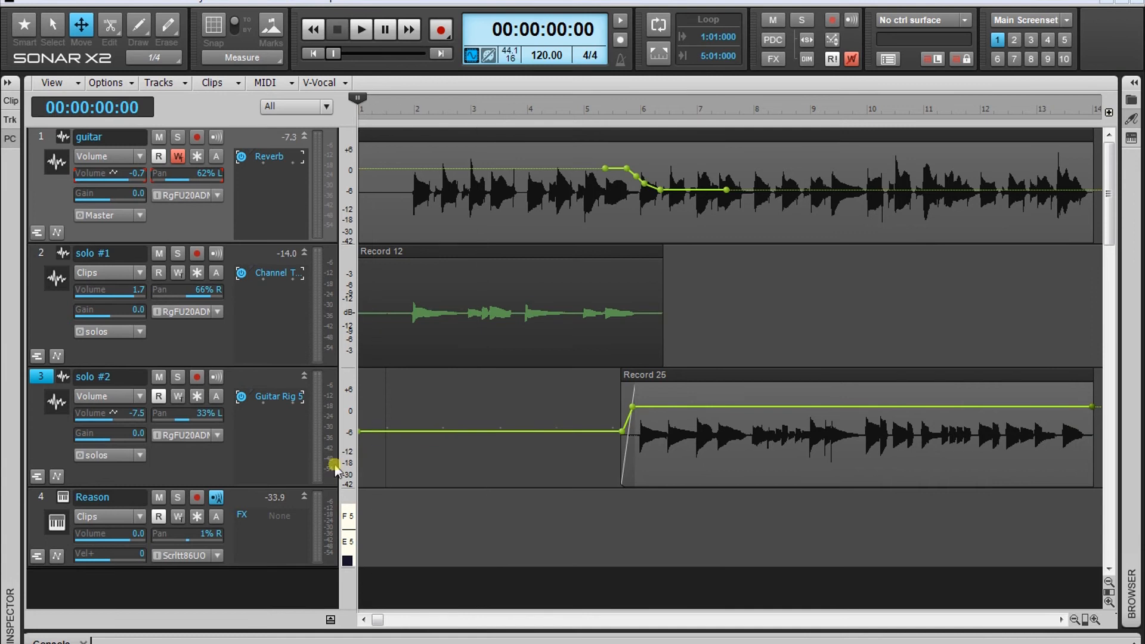
click(673, 438)
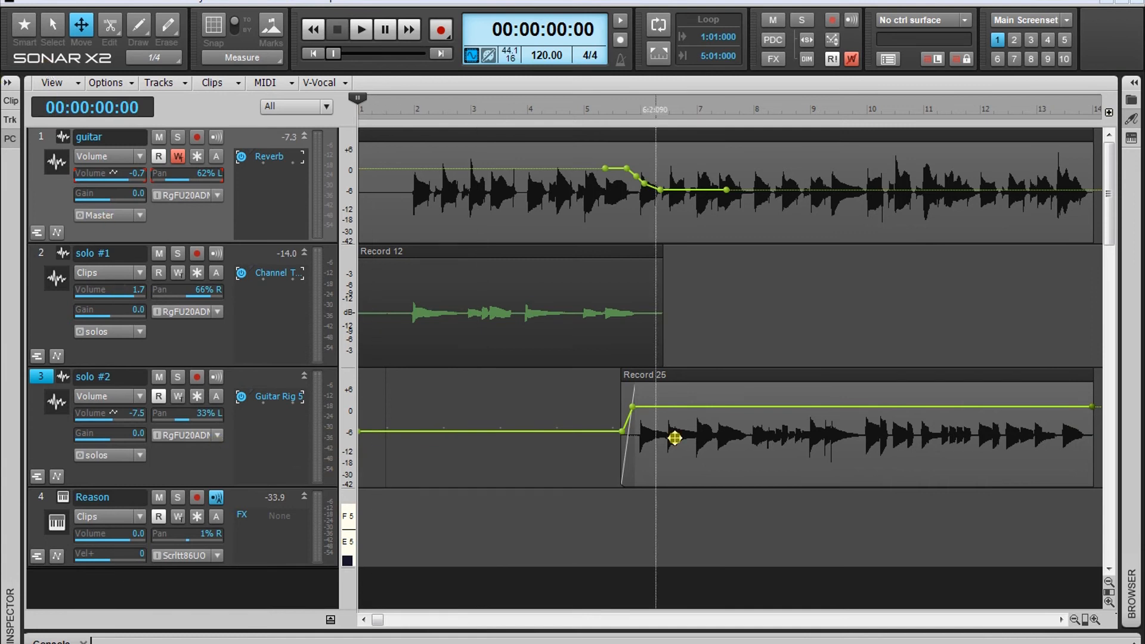
click(359, 29)
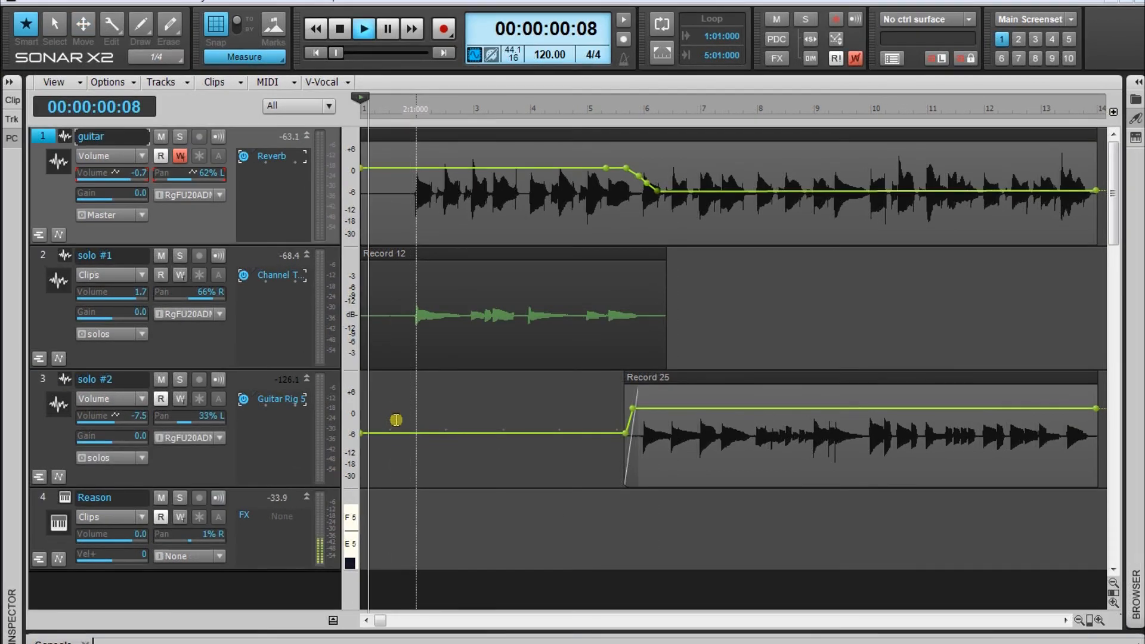
click(363, 29)
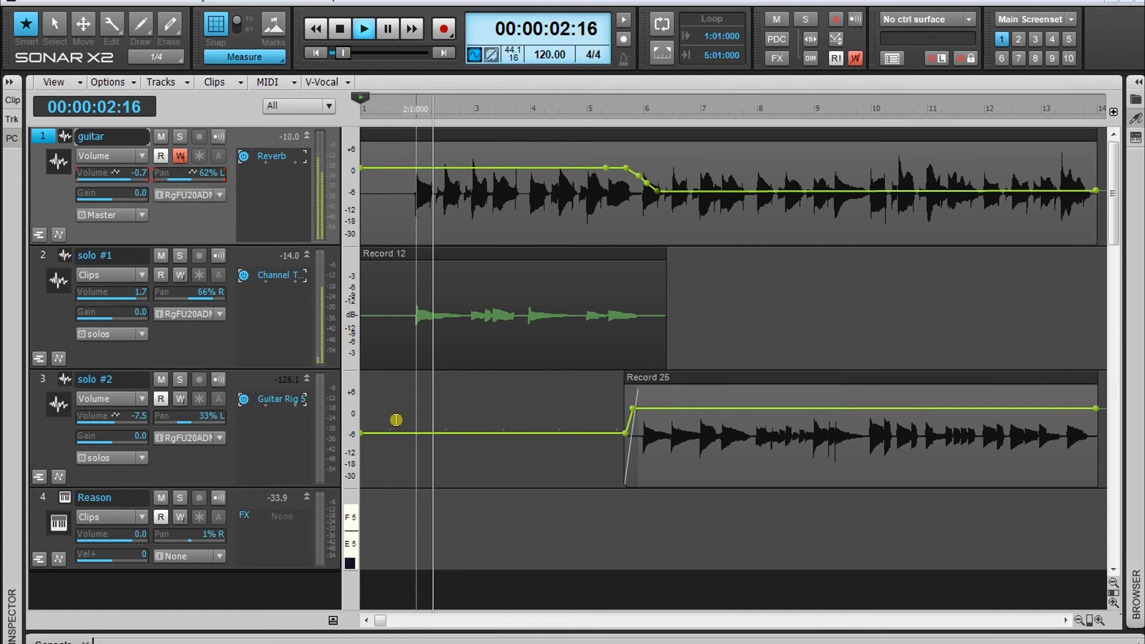
click(364, 29)
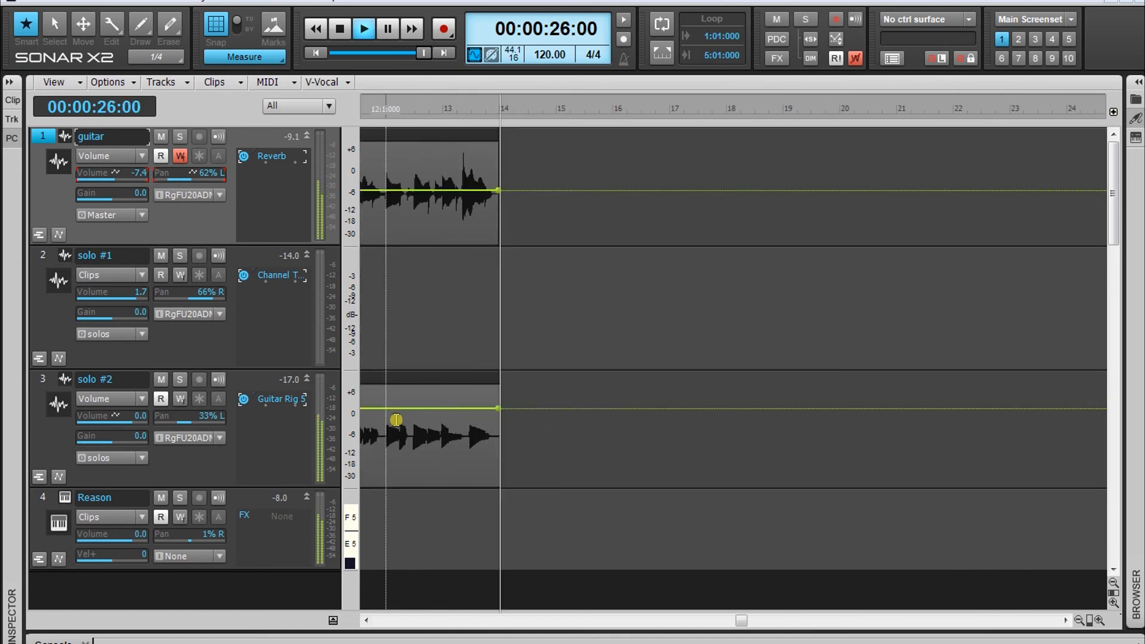
click(339, 29)
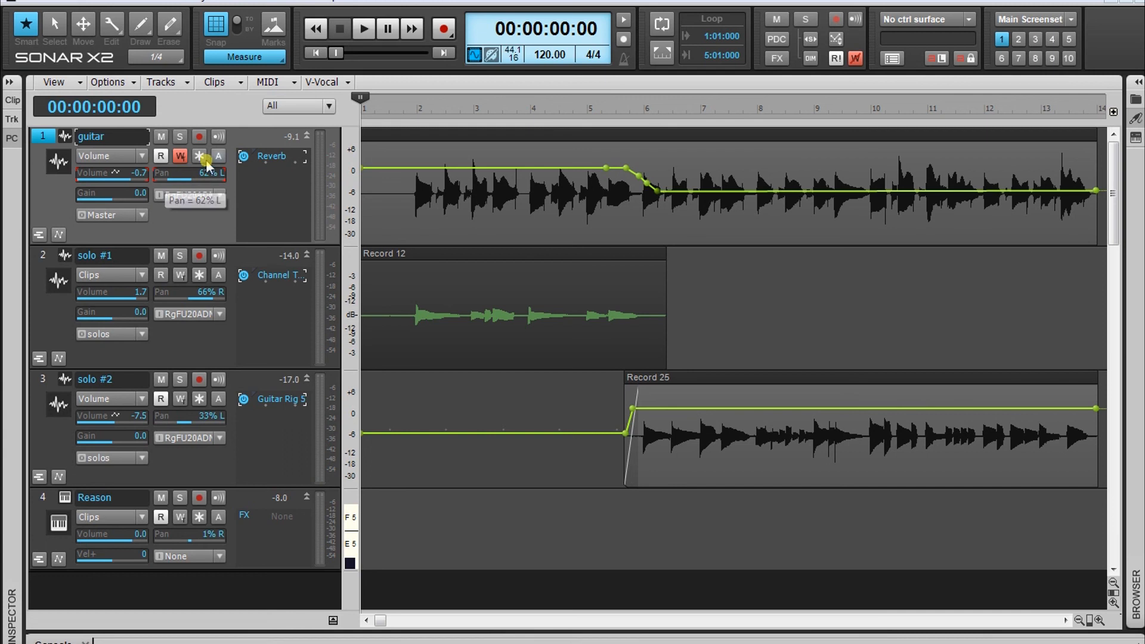
mouse_move(130, 175)
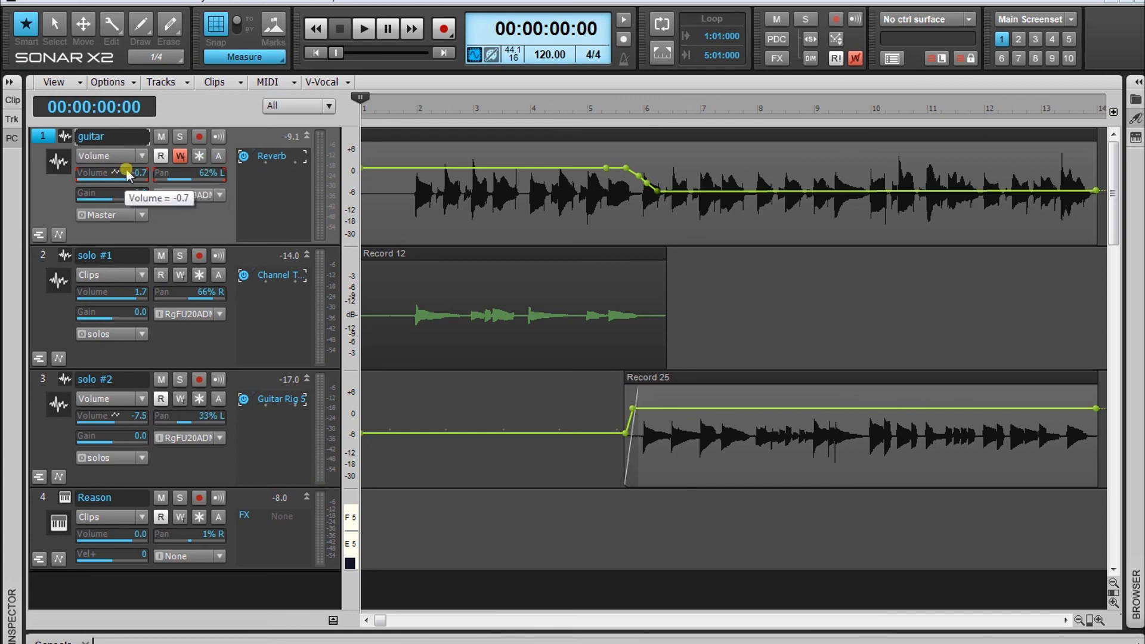